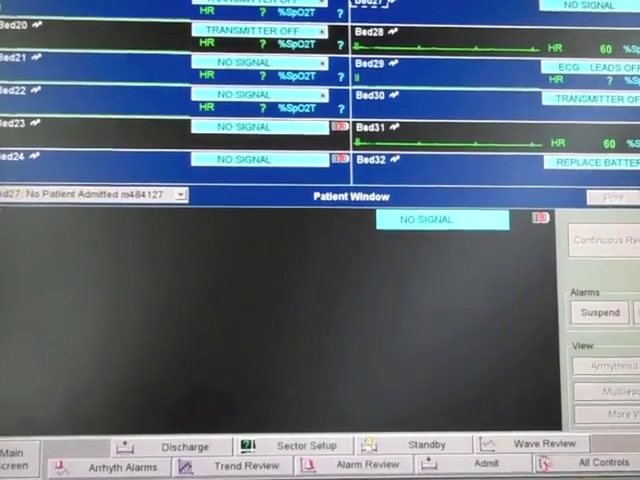
left_click(597, 463)
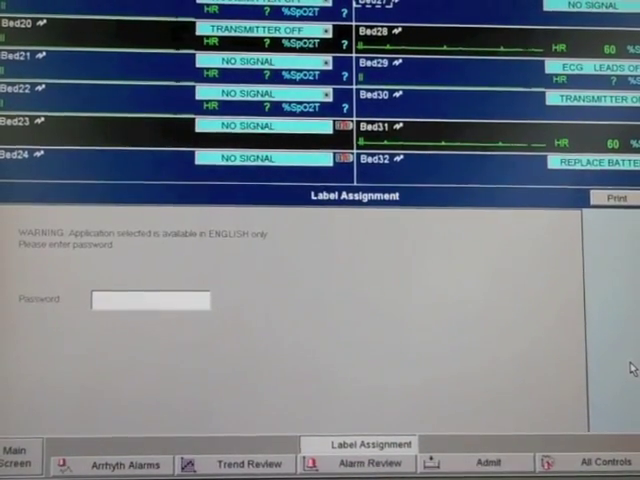
type("1")
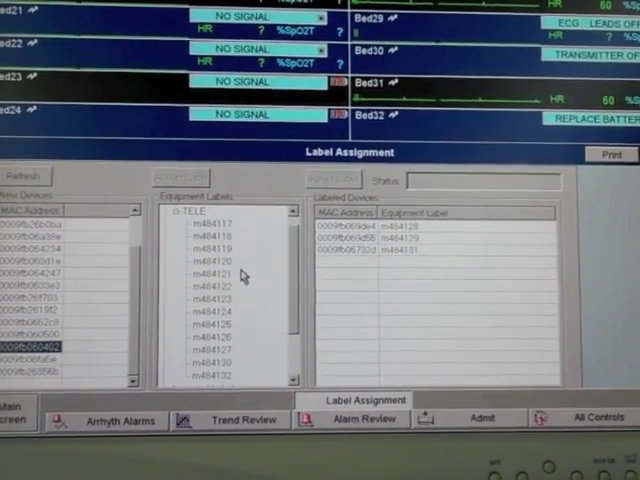
mouse_move(215, 355)
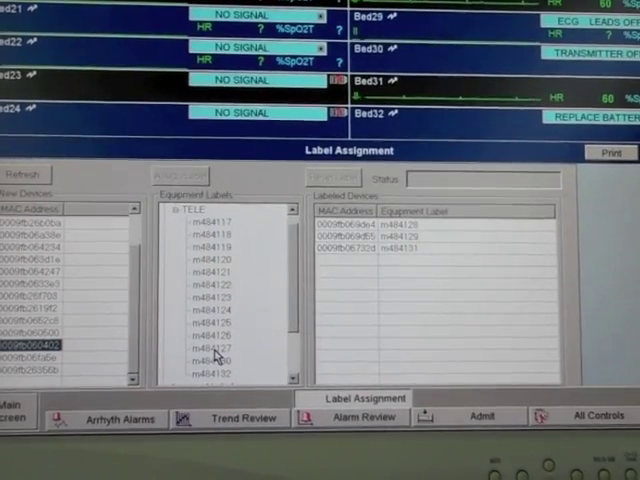
Assign equipment label m484127 to the new transmitter's MAC address
left_click(211, 349)
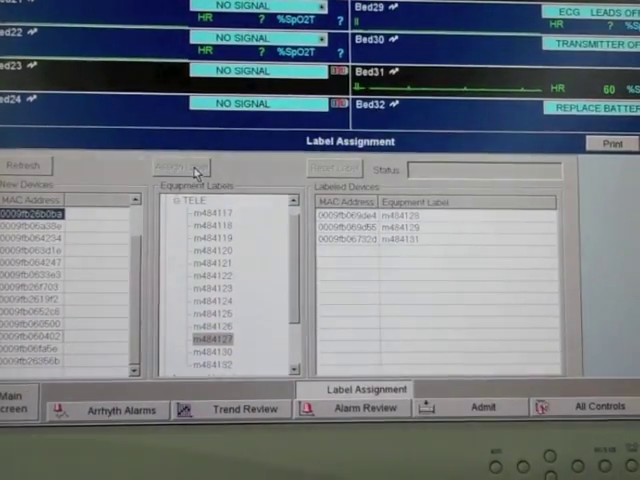
left_click(178, 166)
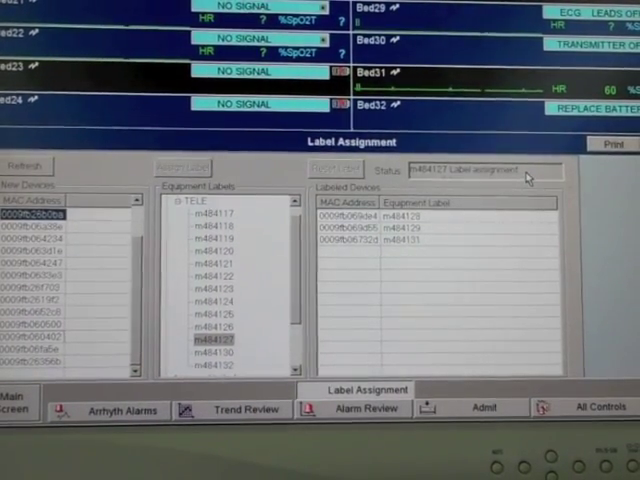